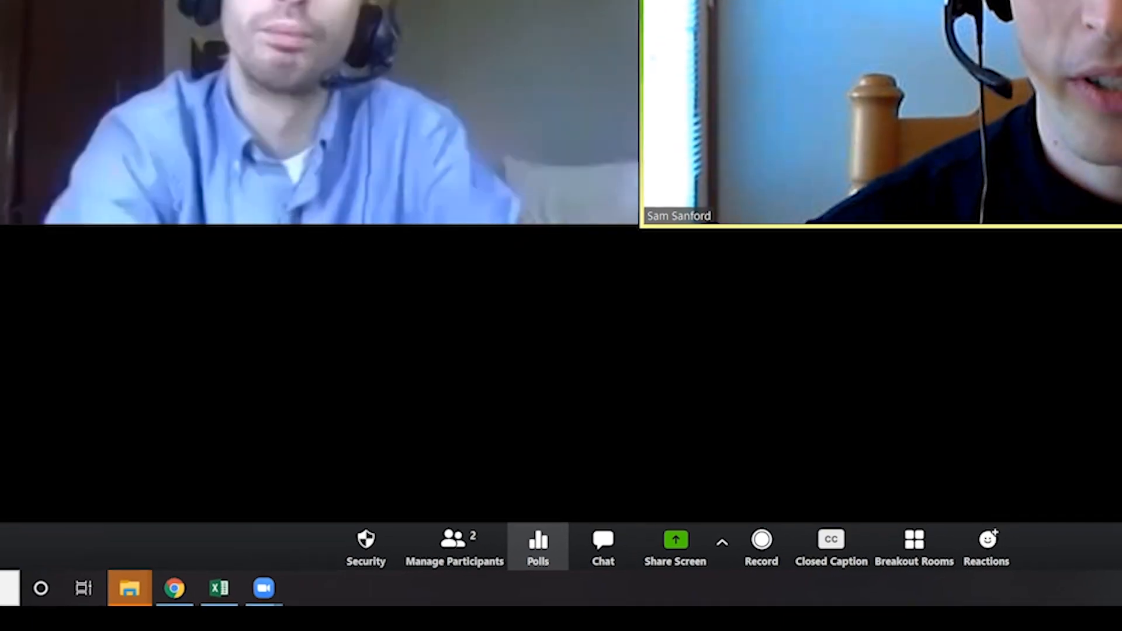
Create and save a one-question poll with three answer choices in the web portal.
{"action": "left_click", "coordinate": [538, 544]}
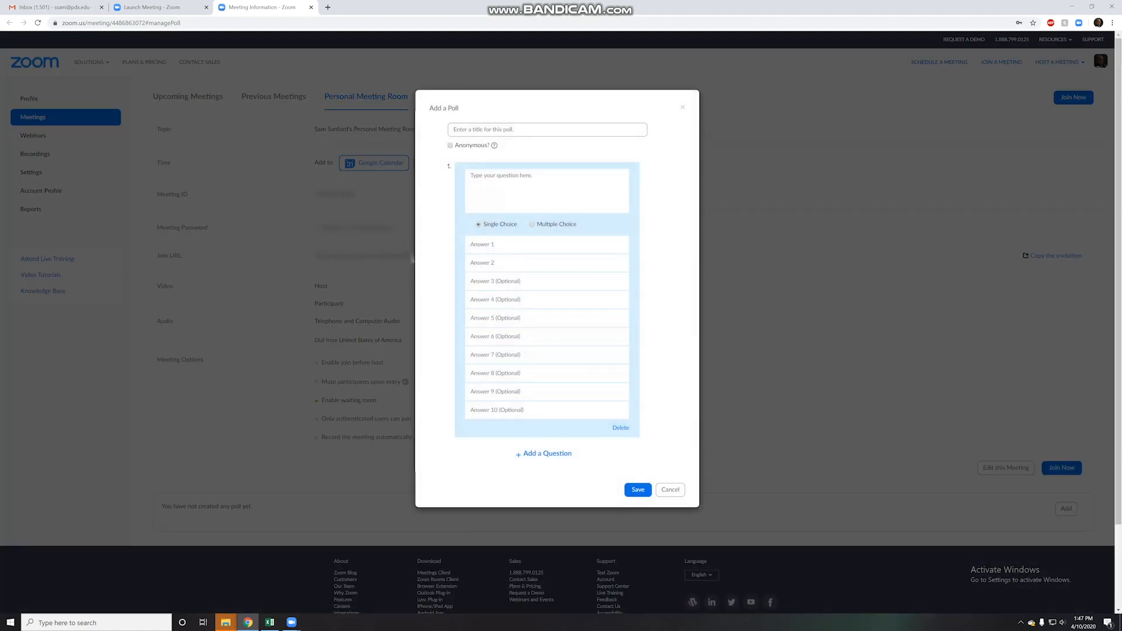
{"action": "left_click", "coordinate": [546, 189]}
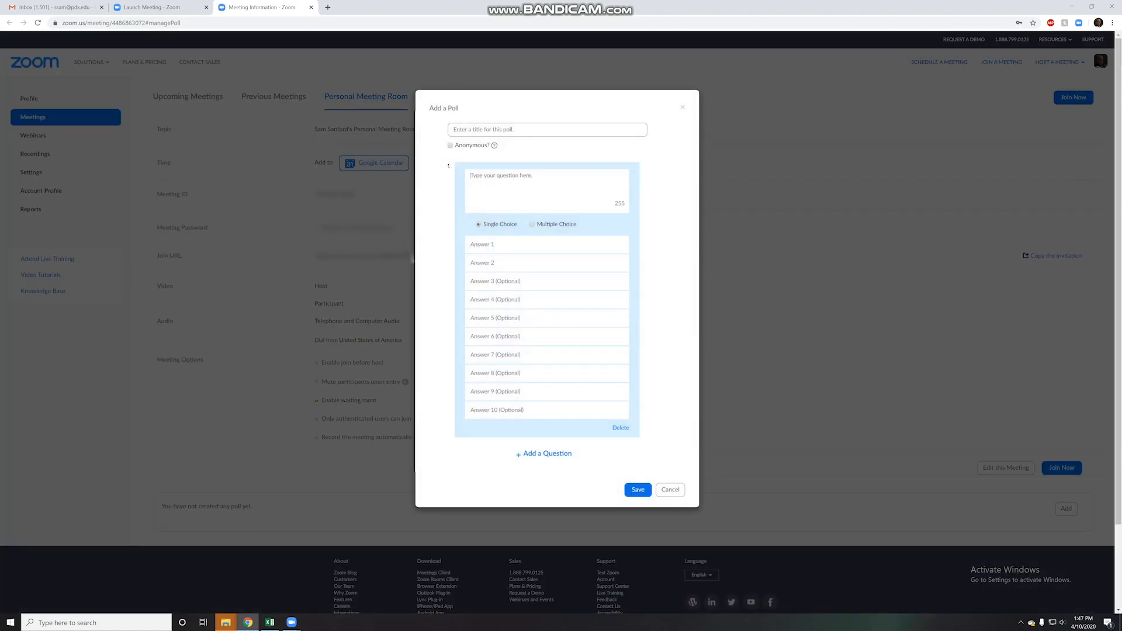
{"action": "type", "text": "fsadfsfasddfas"}
{"action": "left_click", "coordinate": [547, 281]}
{"action": "type", "text": "dfsdfhj"}
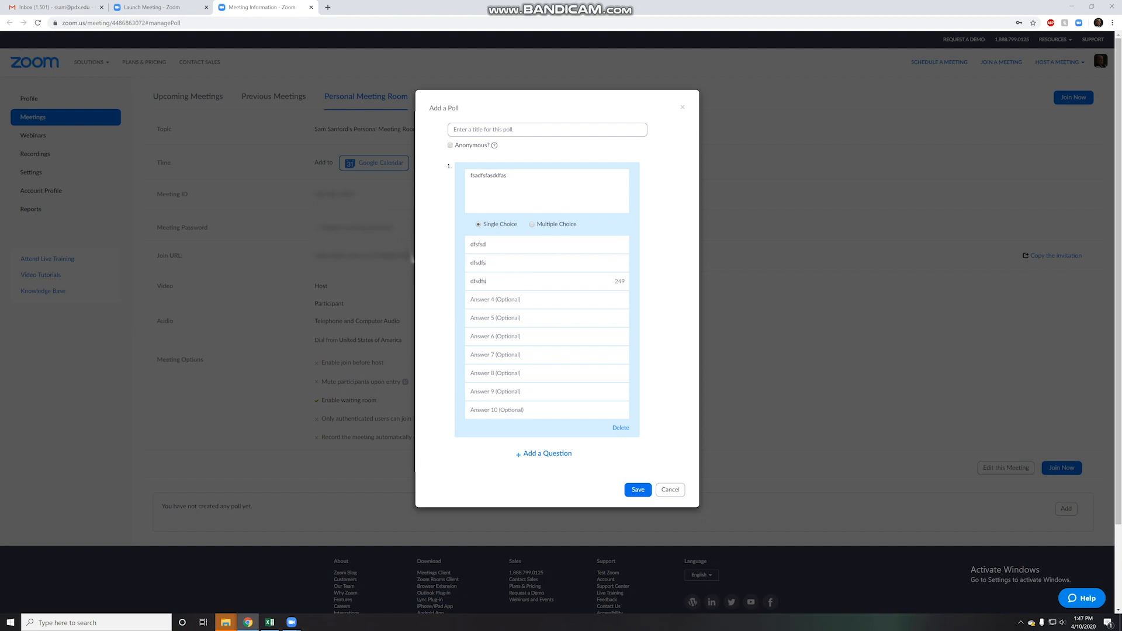
{"action": "left_click", "coordinate": [636, 490]}
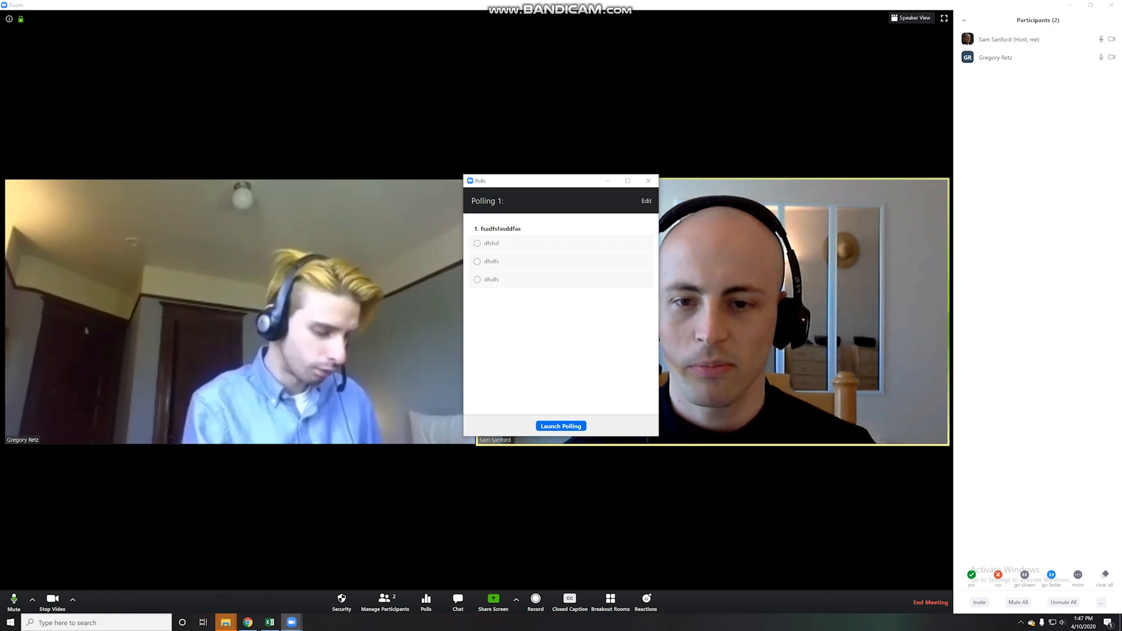
Launch the poll, receive one vote for the second answer, then end polling.
{"action": "left_click_drag", "start_coordinate": [523, 180], "coordinate": [550, 159]}
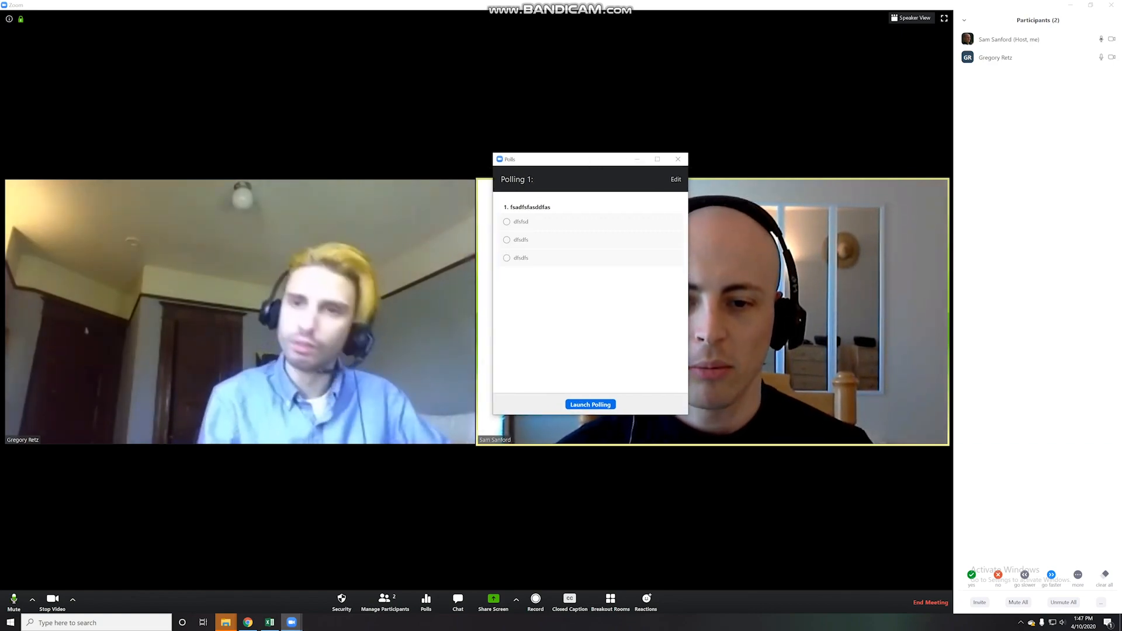
{"action": "left_click", "coordinate": [589, 405]}
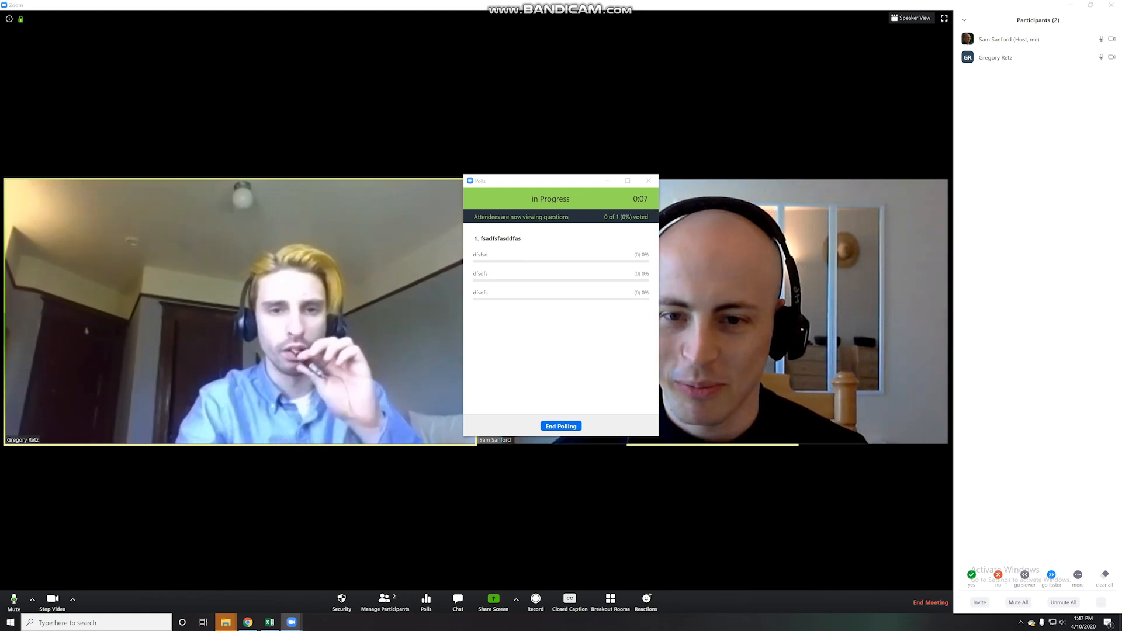
{"action": "left_click", "coordinate": [561, 425]}
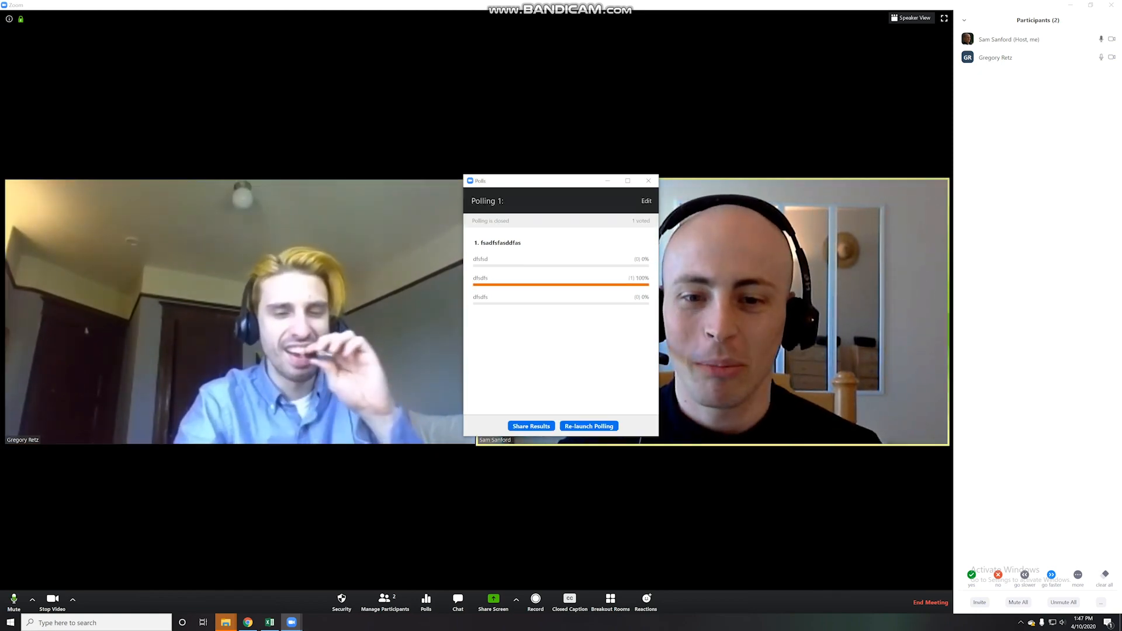
{"action": "left_click", "coordinate": [531, 425]}
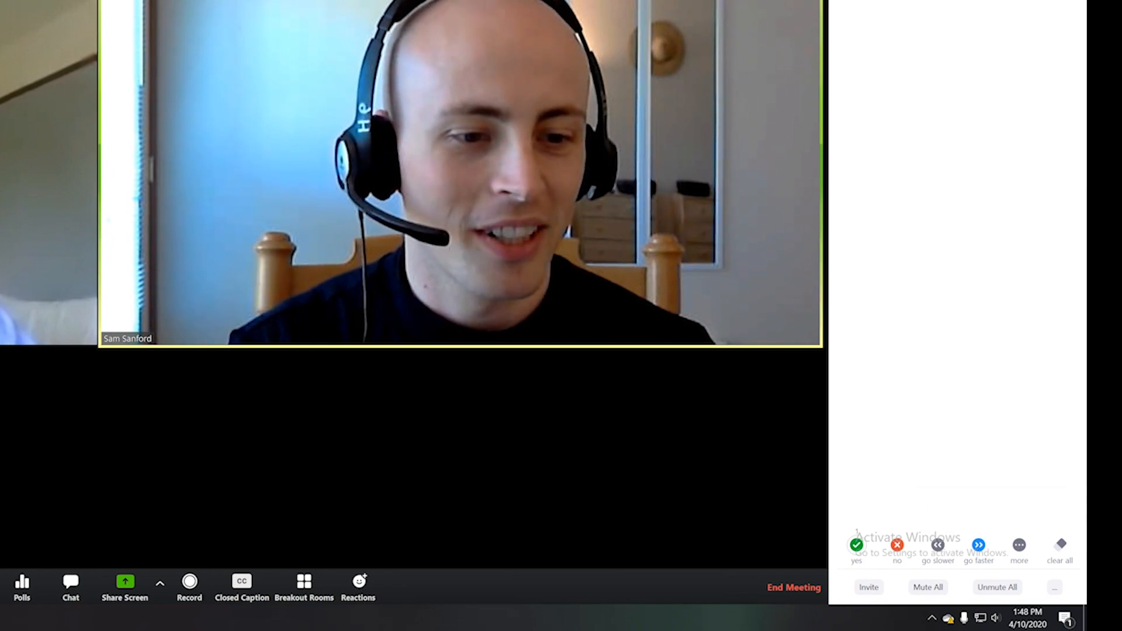
Send a nonverbal feedback reaction from the extra options in Participants.
{"action": "left_click", "coordinate": [1018, 546]}
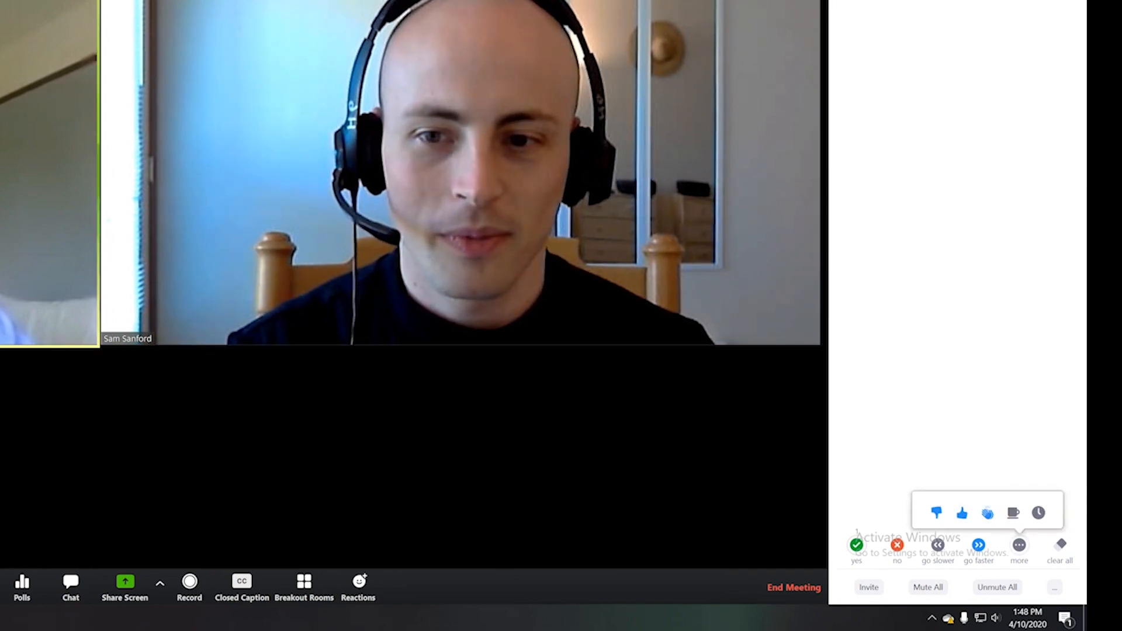
{"action": "left_click", "coordinate": [70, 587]}
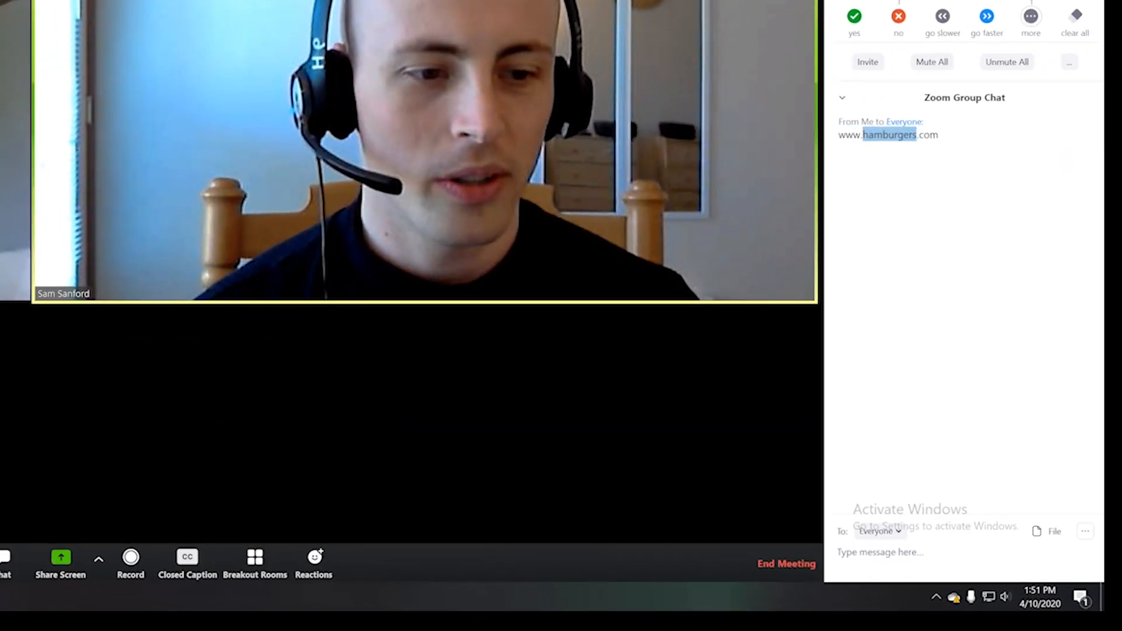
Save the group chat to a file and show it in its folder.
{"action": "left_click", "coordinate": [1085, 531]}
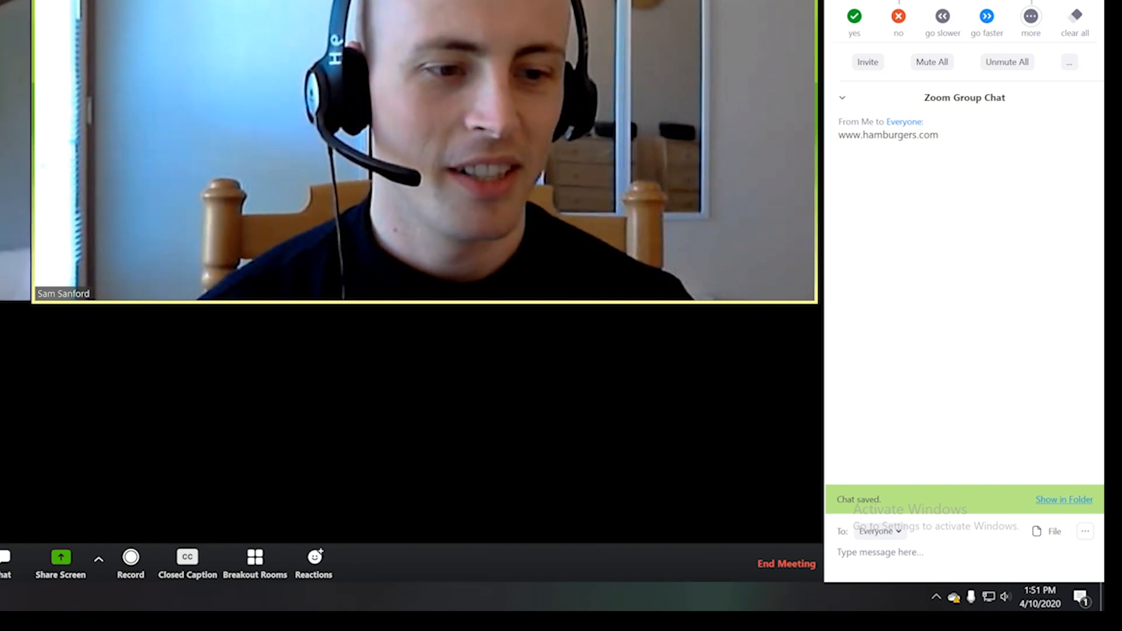
{"action": "left_click", "coordinate": [1064, 500]}
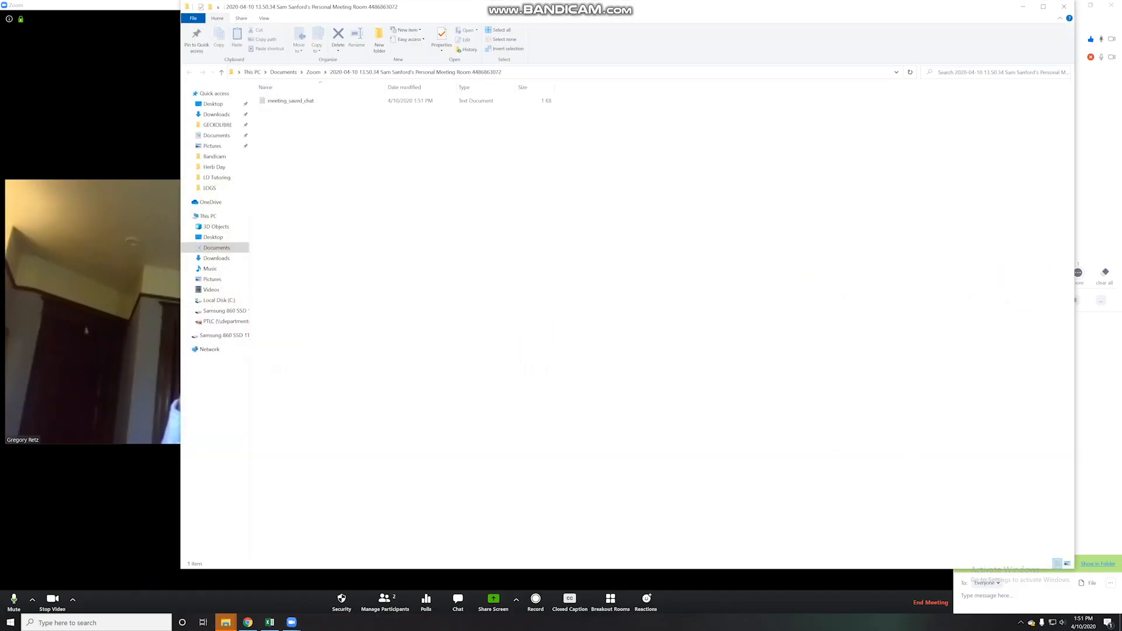
Browse up to Documents and into the Zoom folder listing all meeting folders.
{"action": "left_click", "coordinate": [291, 100]}
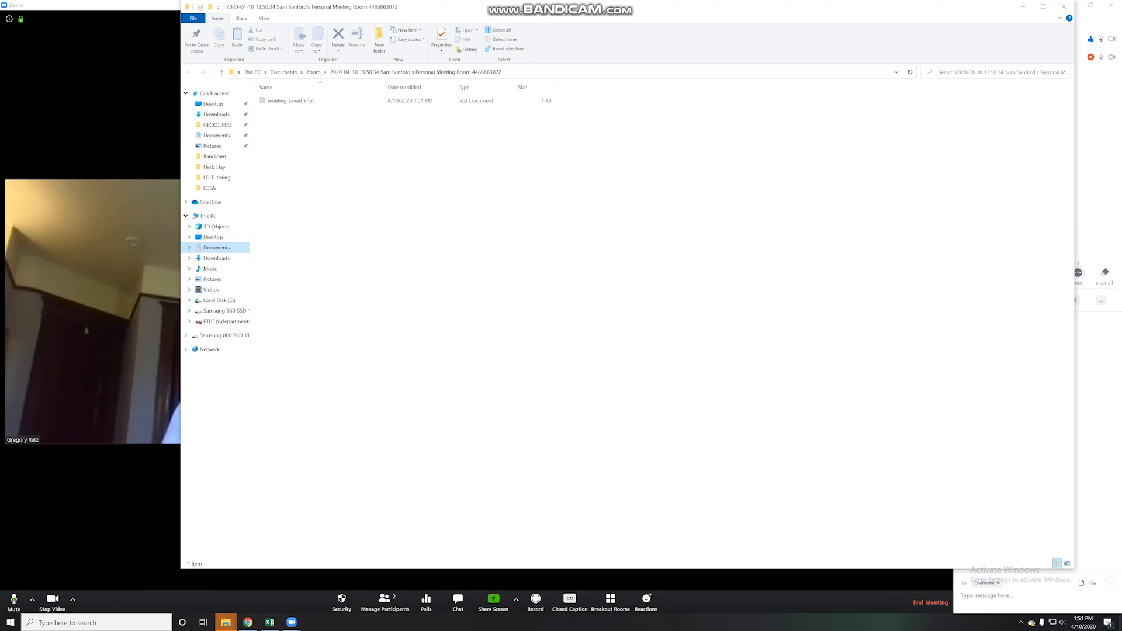
{"action": "left_click", "coordinate": [283, 71]}
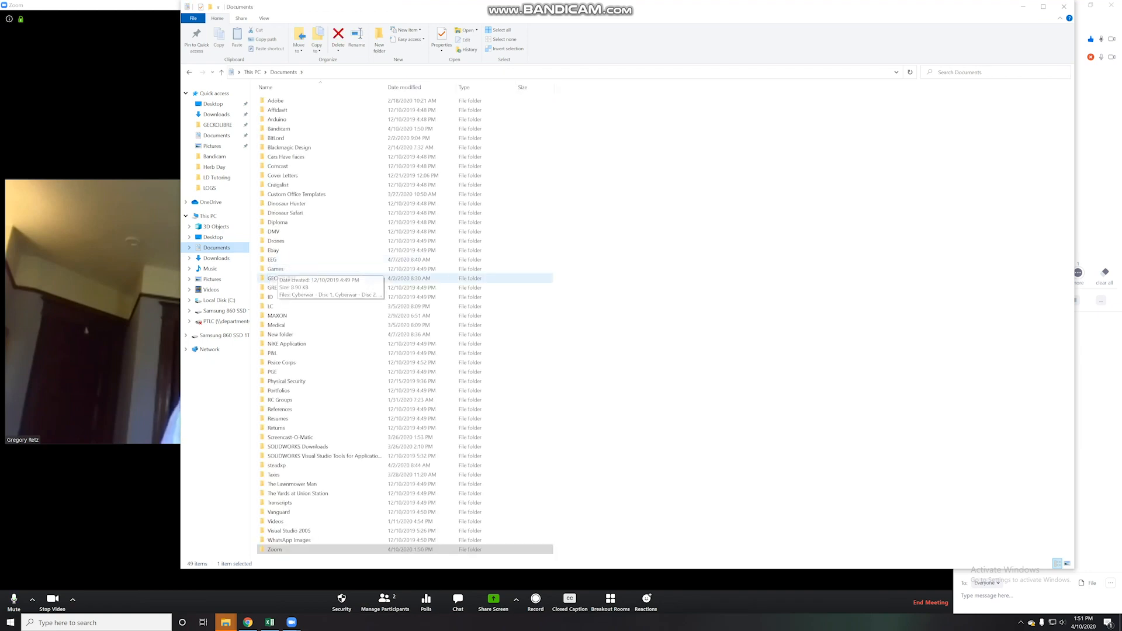
{"action": "double_click", "coordinate": [273, 550]}
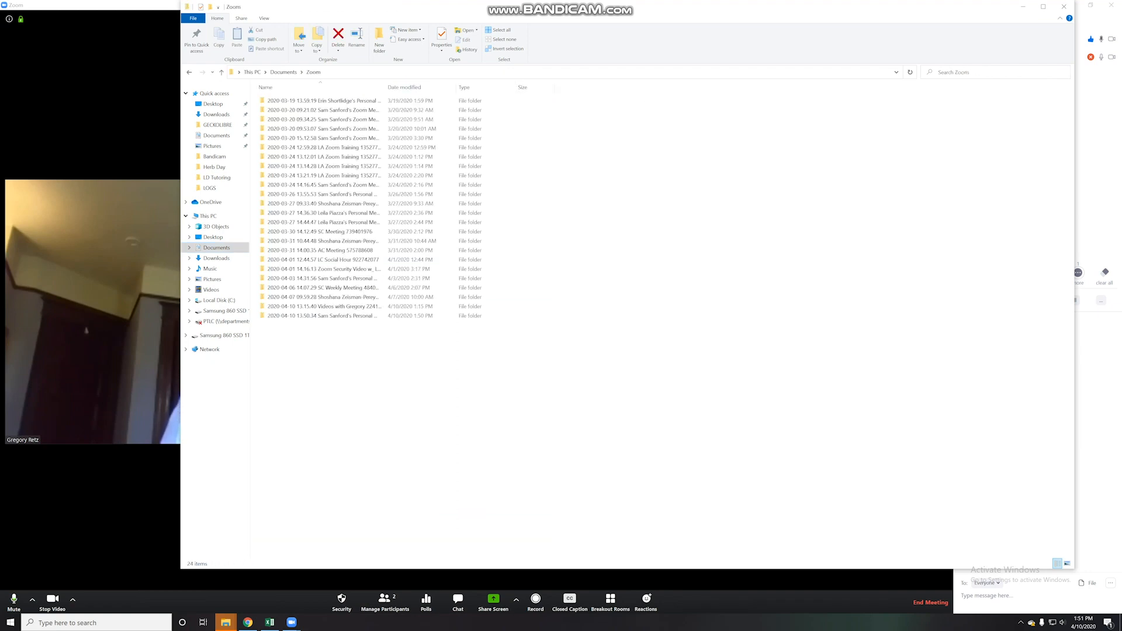
{"action": "left_click", "coordinate": [1064, 7]}
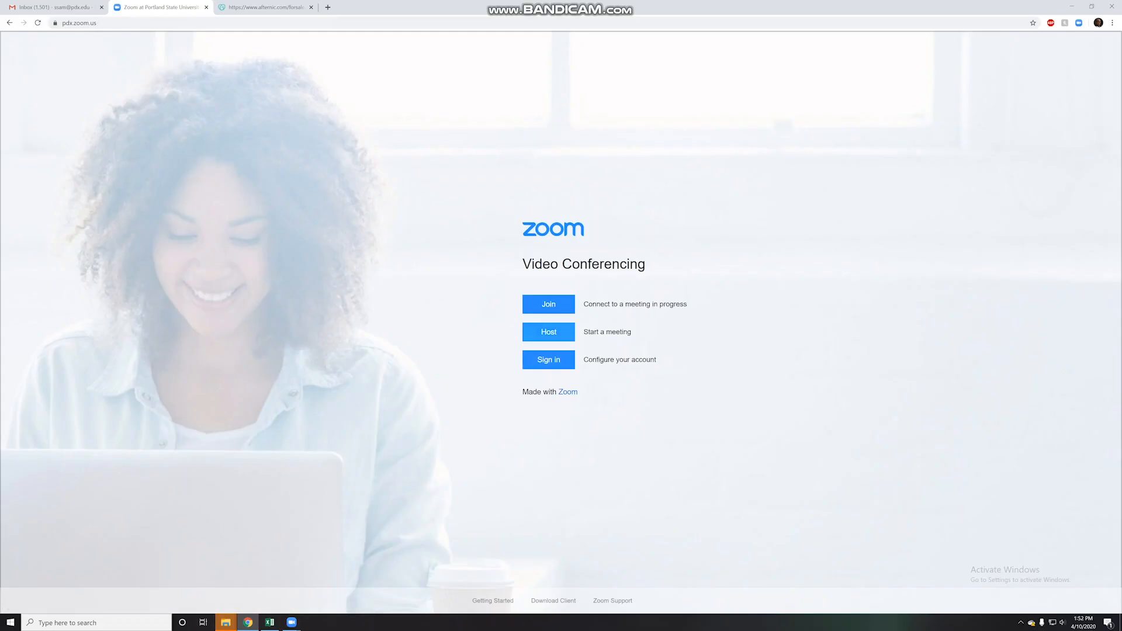
Sign in, search the meeting settings for 'chat', then return to the meeting window.
{"action": "left_click", "coordinate": [548, 359]}
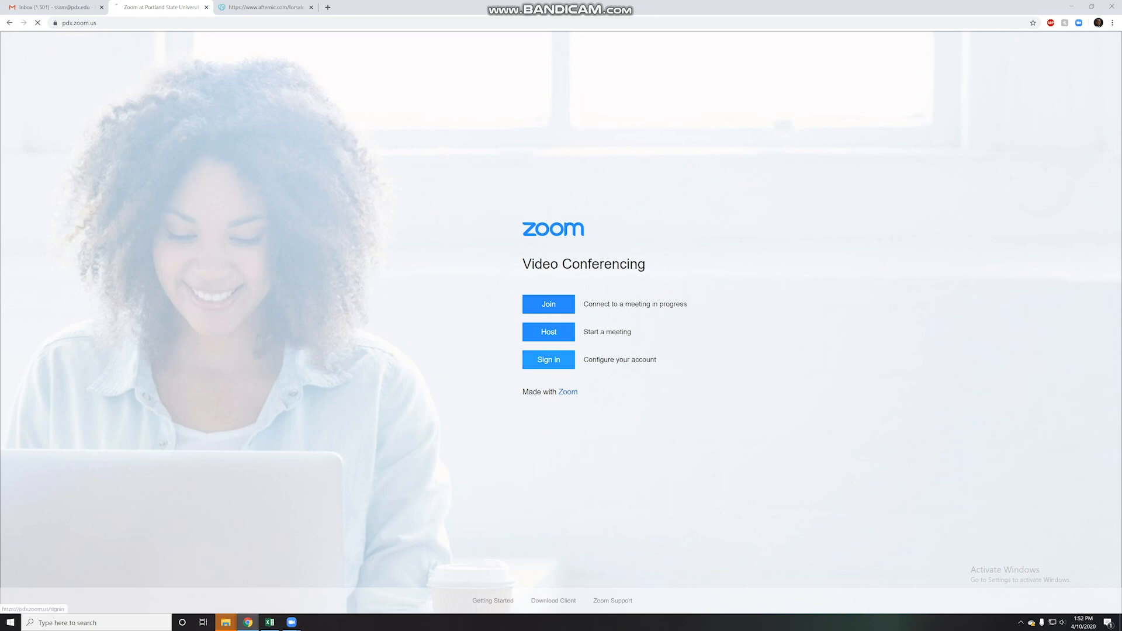
{"action": "left_click", "coordinate": [548, 359]}
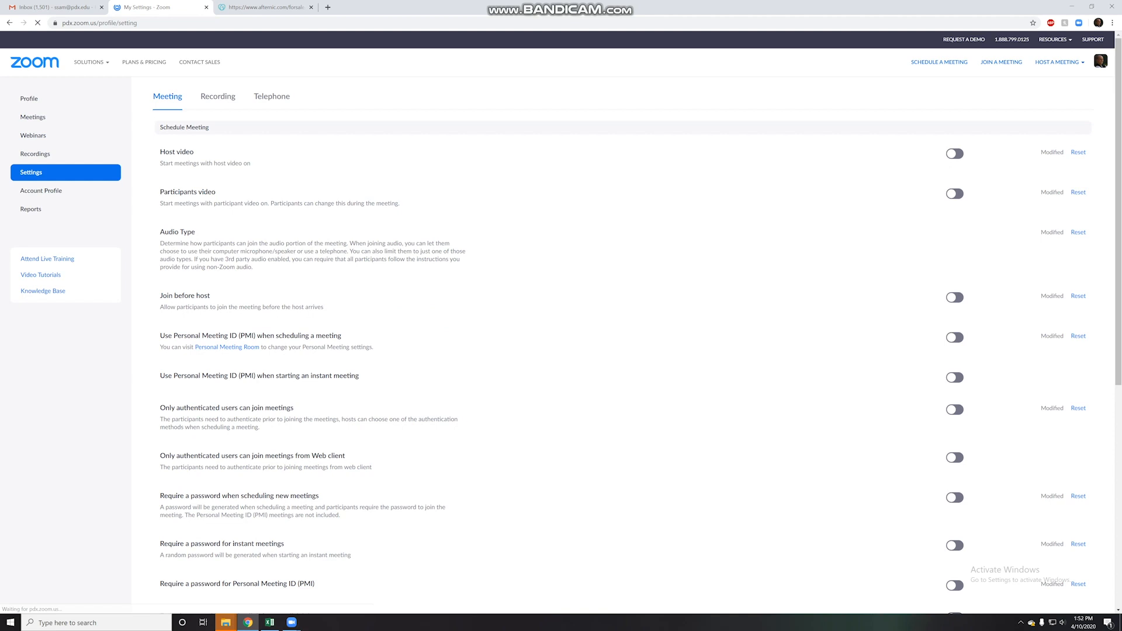
{"action": "left_click", "coordinate": [953, 498]}
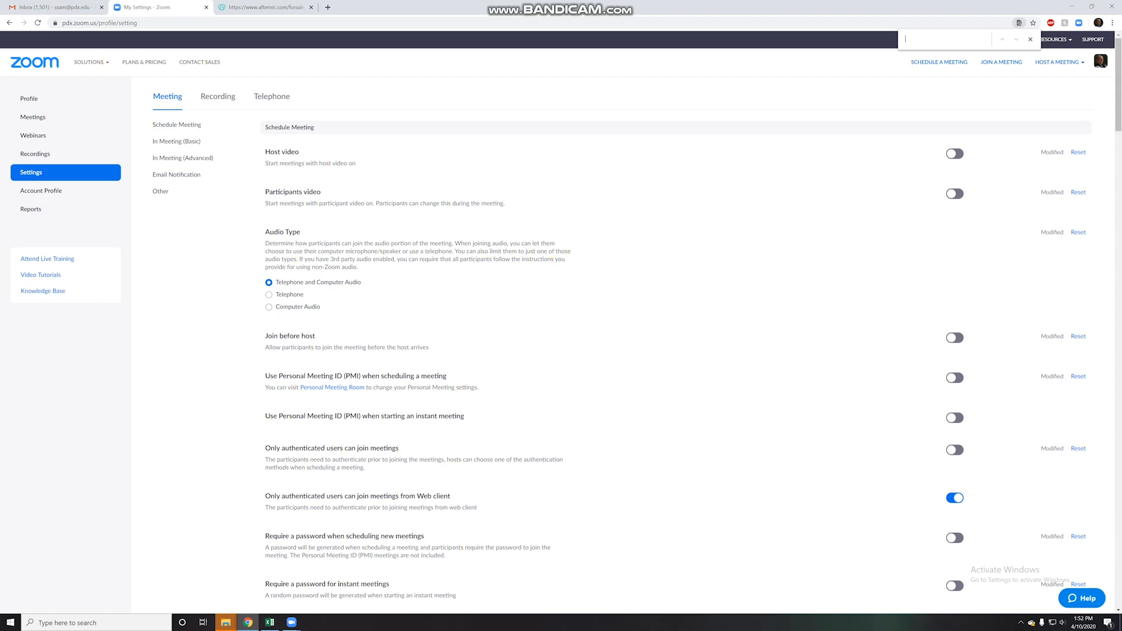
{"action": "type", "text": "chat"}
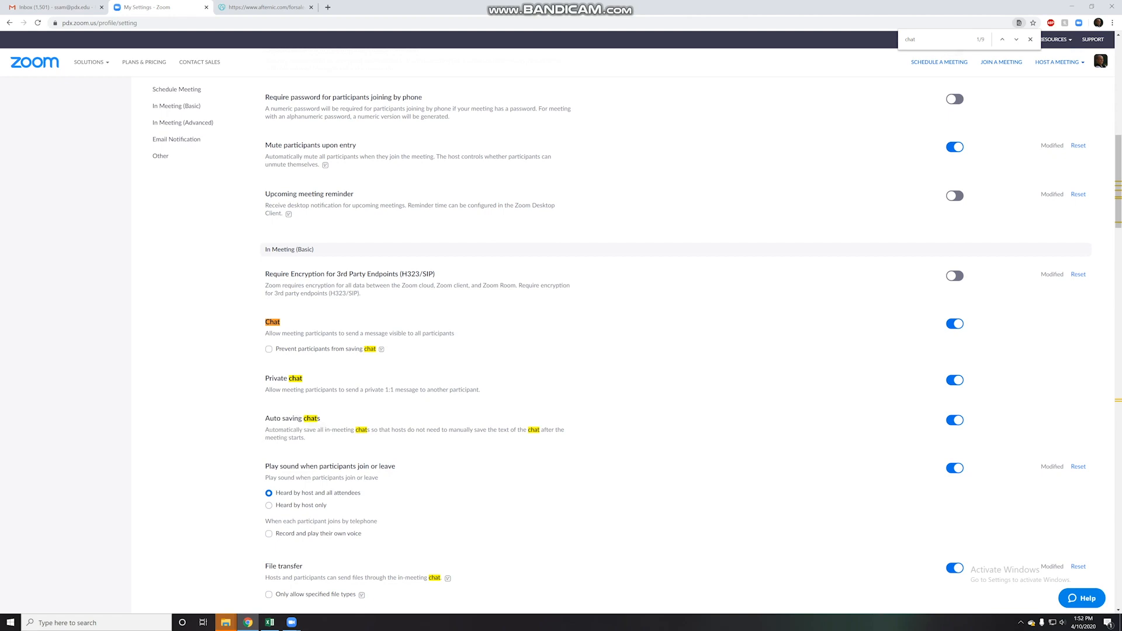
{"action": "mouse_move", "coordinate": [293, 622]}
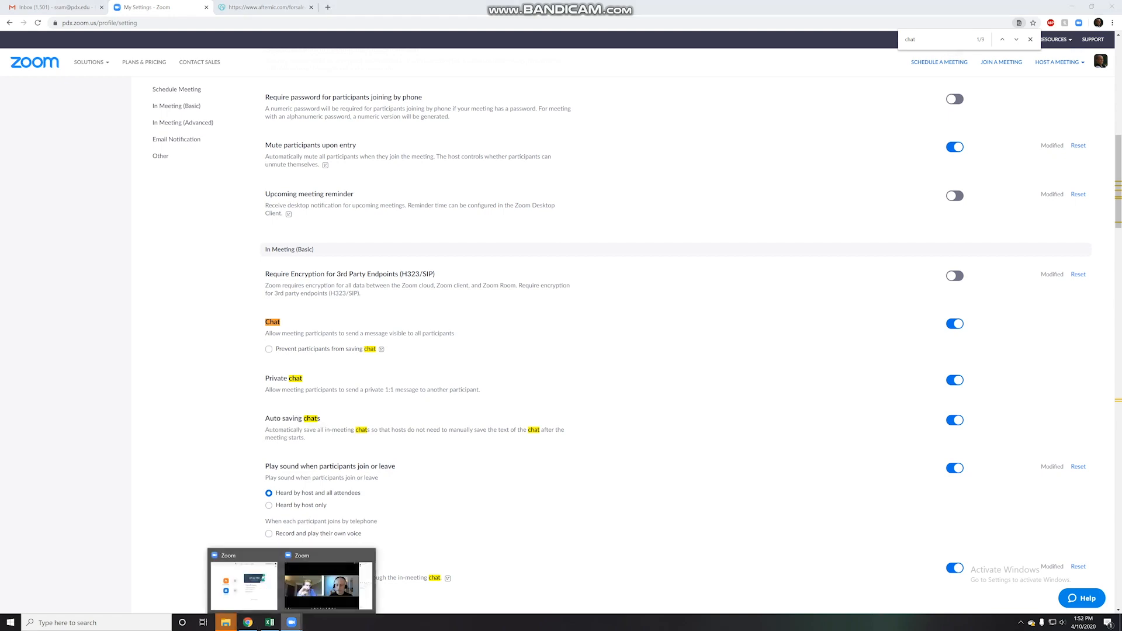
{"action": "left_click", "coordinate": [326, 583]}
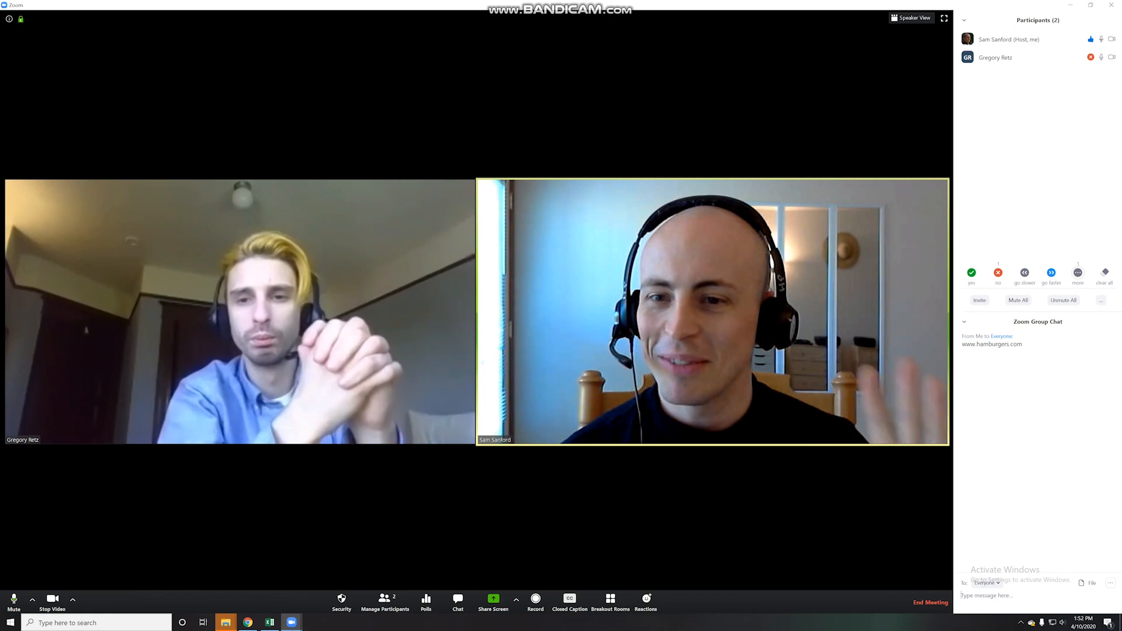
End the meeting for all participants.
{"action": "left_click", "coordinate": [931, 602]}
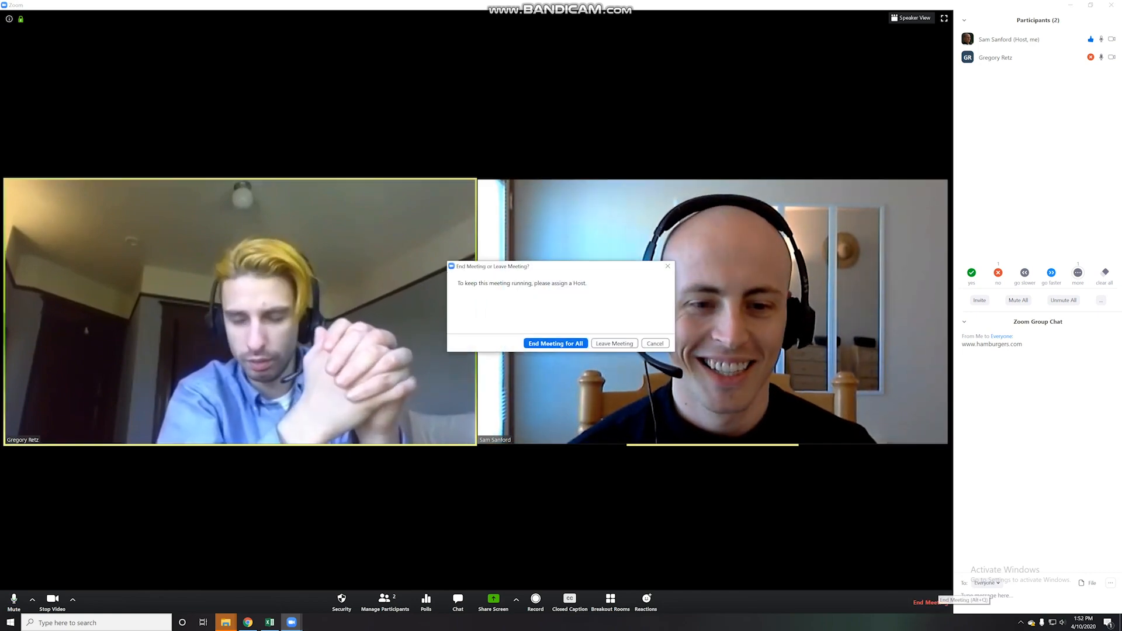
{"action": "left_click", "coordinate": [556, 344]}
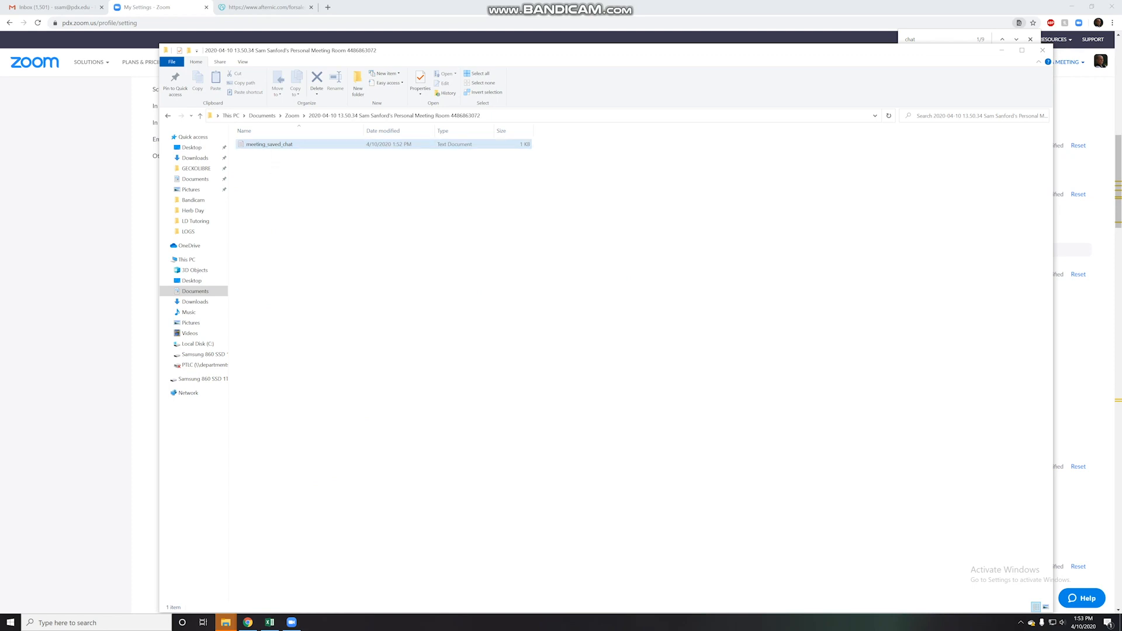
View meeting_saved_chat in Notepad showing the hamburgers link, then close it.
{"action": "double_click", "coordinate": [270, 144]}
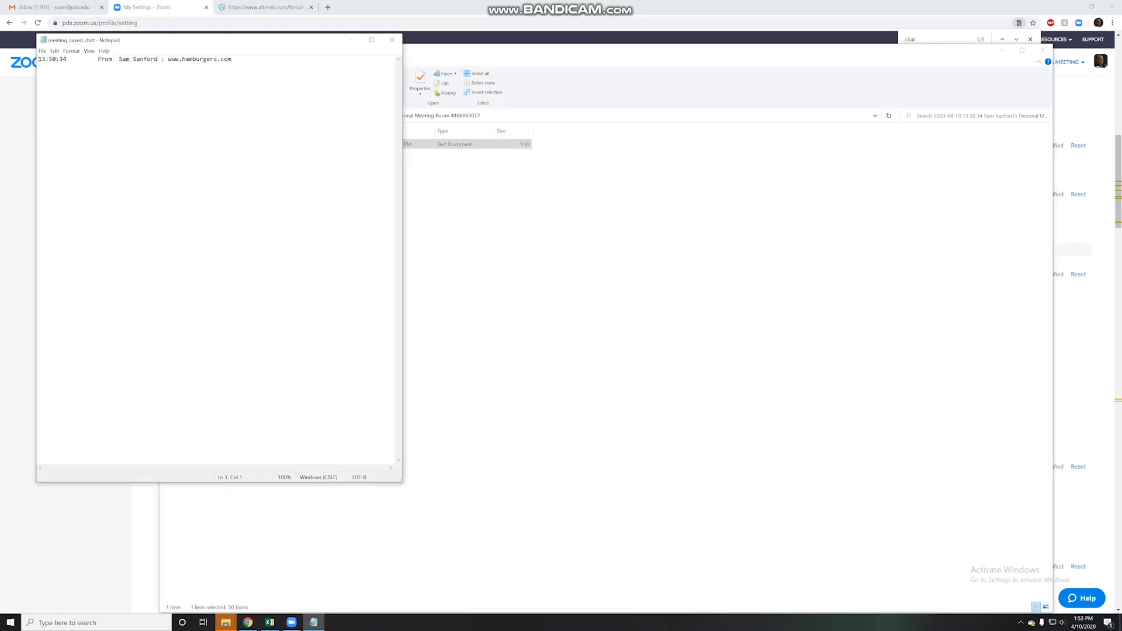
{"action": "double_click", "coordinate": [200, 58]}
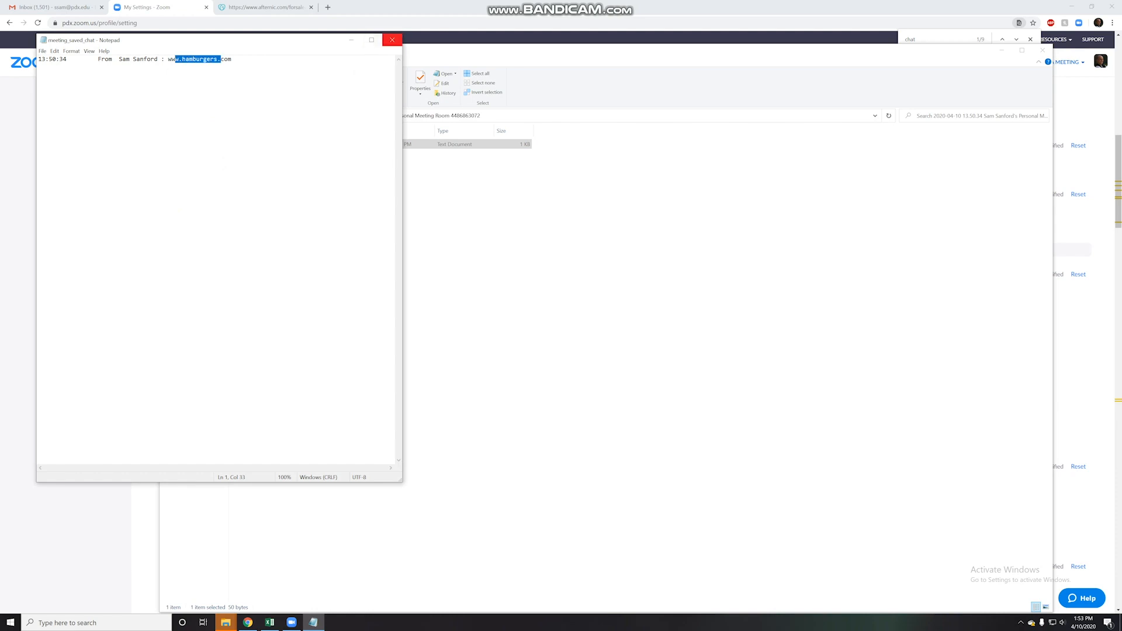
{"action": "left_click", "coordinate": [391, 40]}
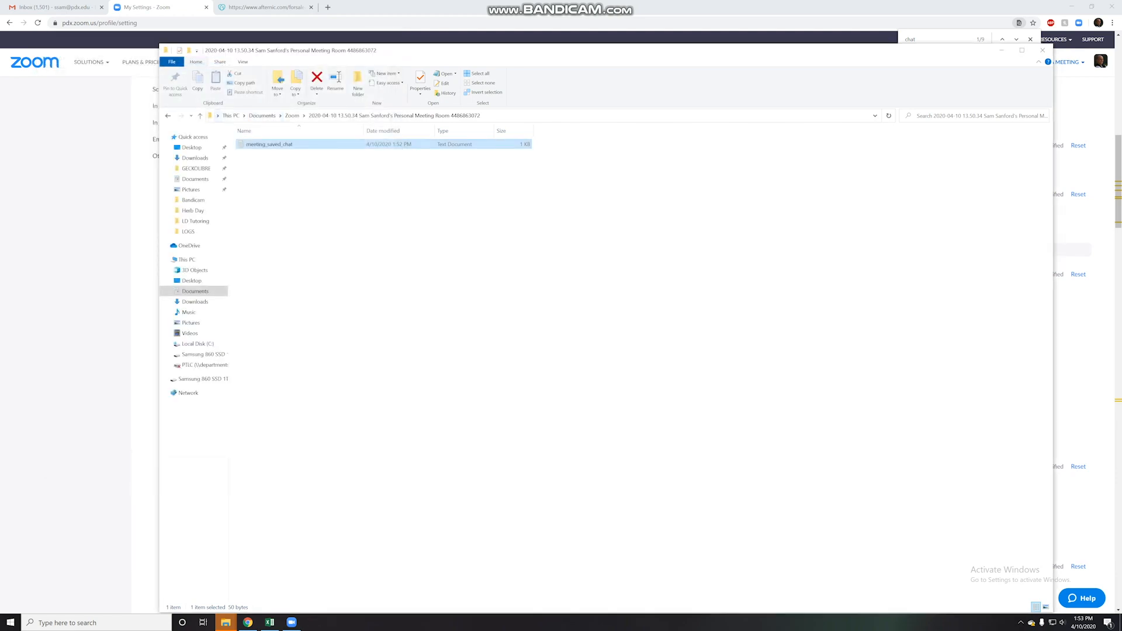
{"action": "left_click", "coordinate": [1042, 50]}
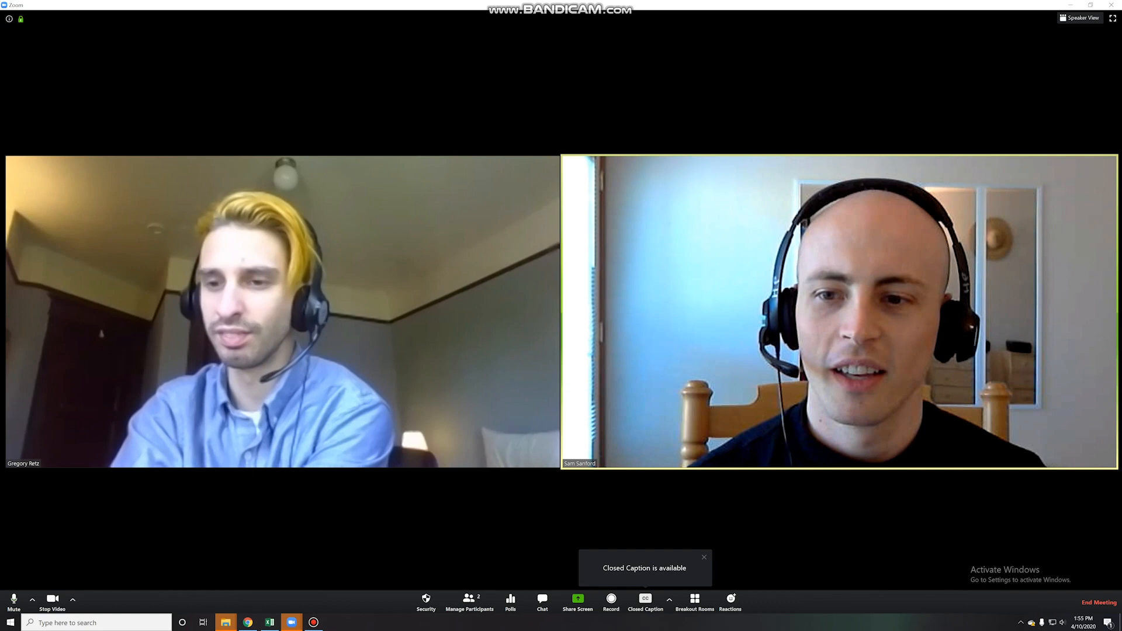